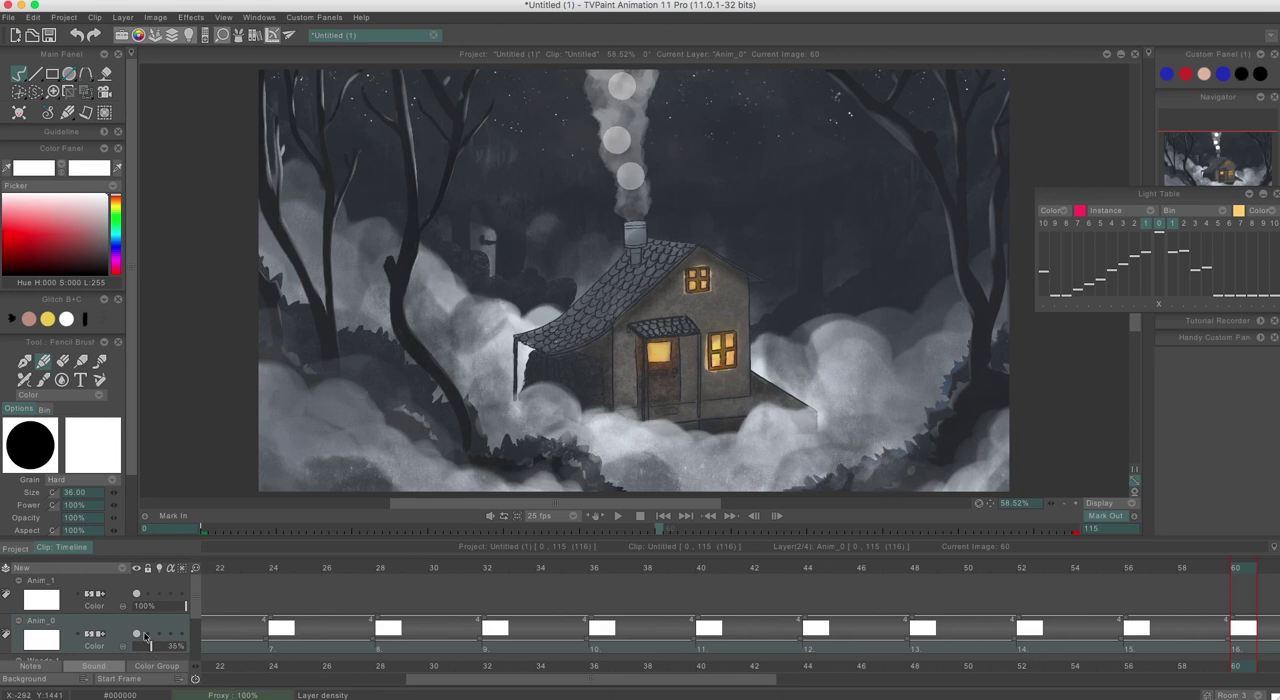
Step: Scroll the canvas to bring the cottage chimney into view for sketching the smoke outlines
scroll(left, 3)
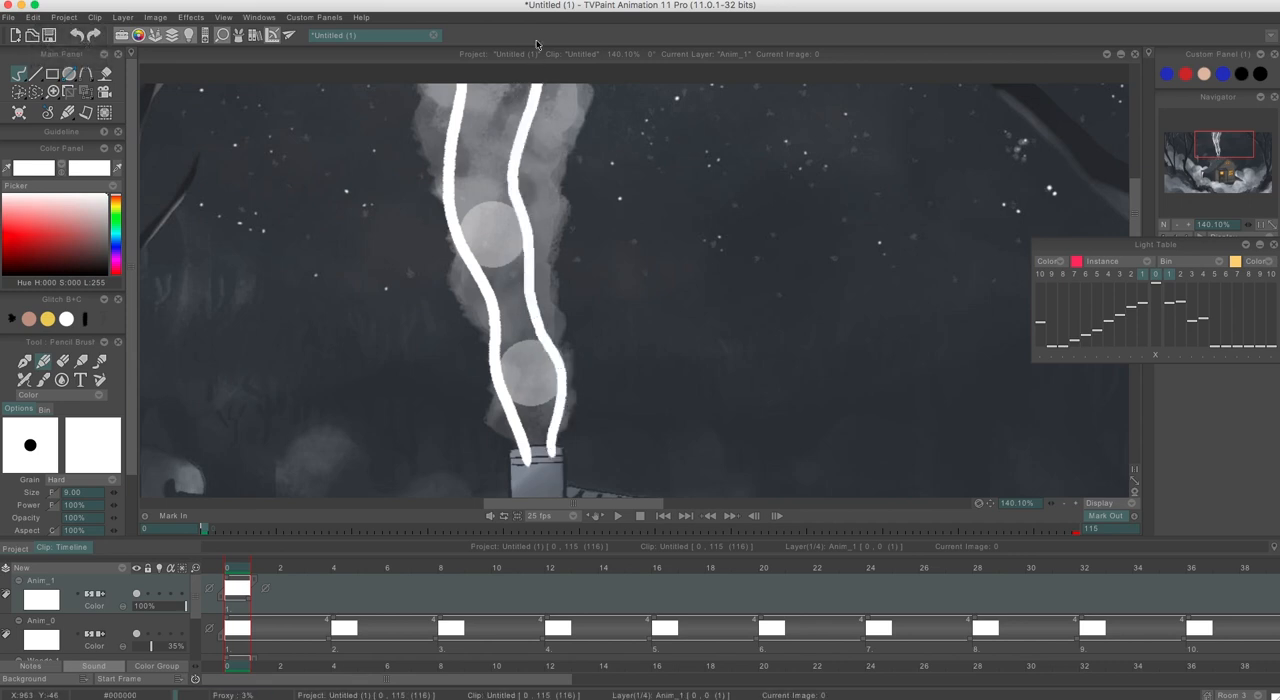
Step: Add a new image on Anim_1 and redraw the wavy smoke outline over the onion-skin guide
click(344, 568)
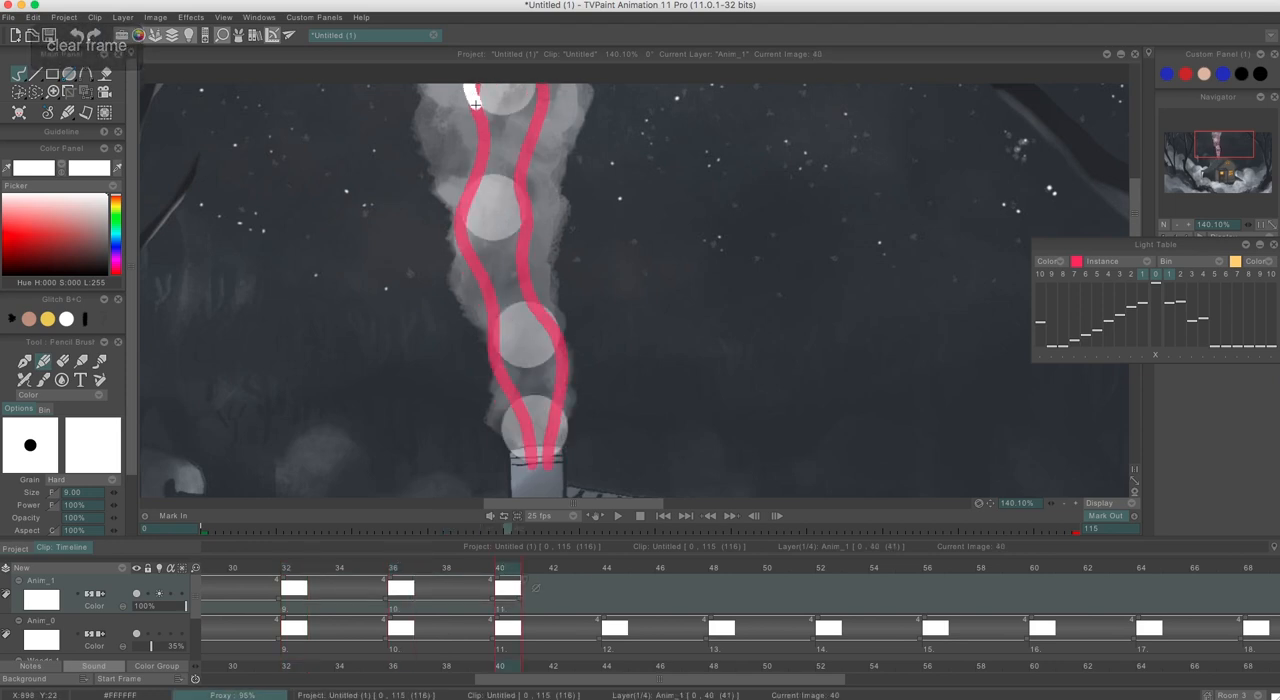
drag(476, 94, 530, 480)
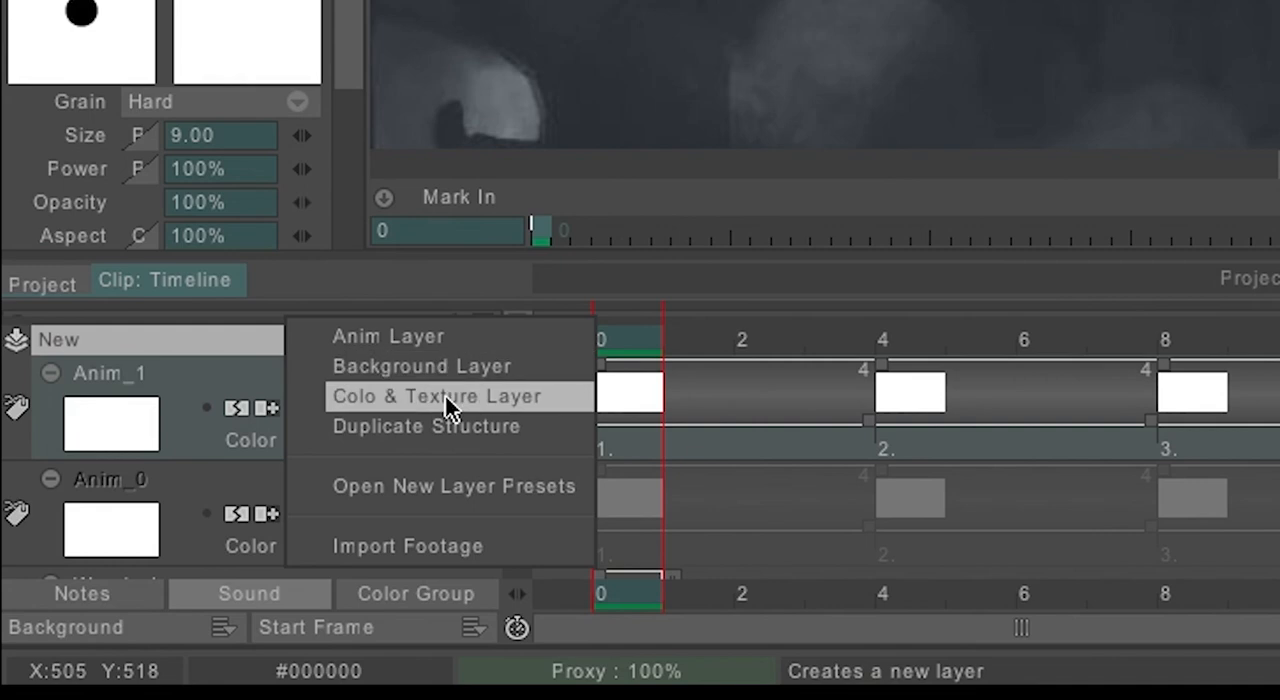
mouse_move(576, 330)
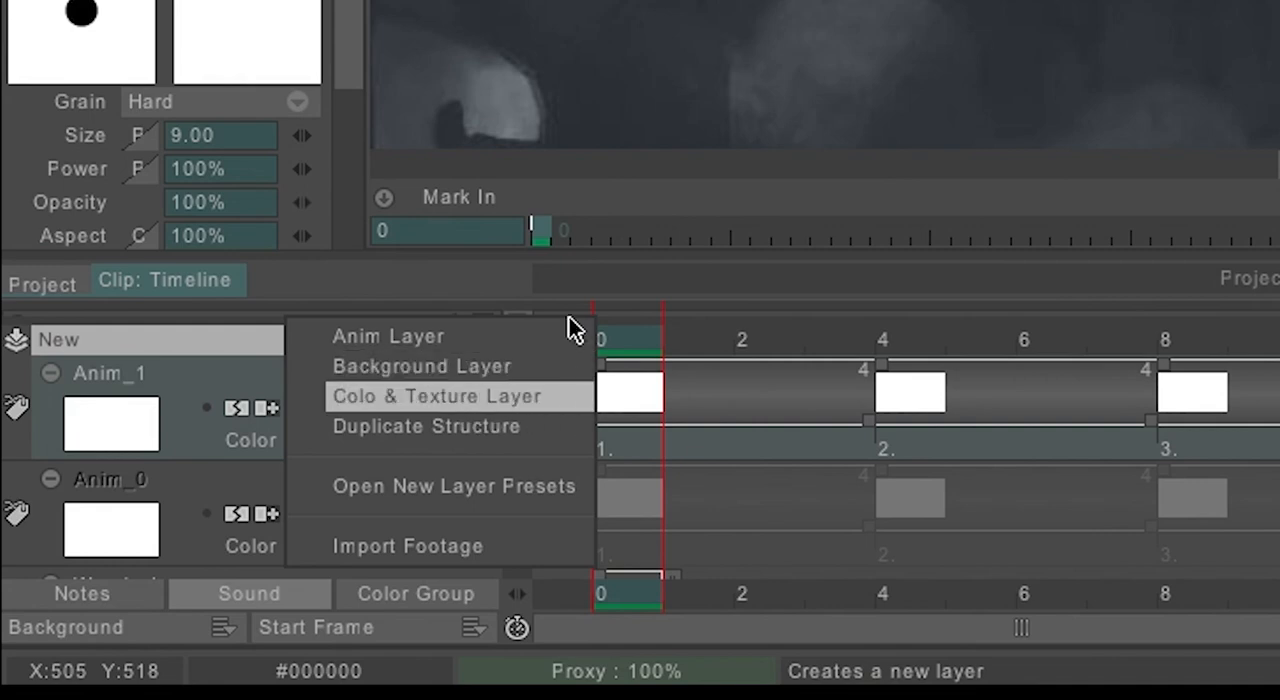
Step: Create a Colo & Texture layer with Anim_1 as its source for the smoke fill
click(434, 396)
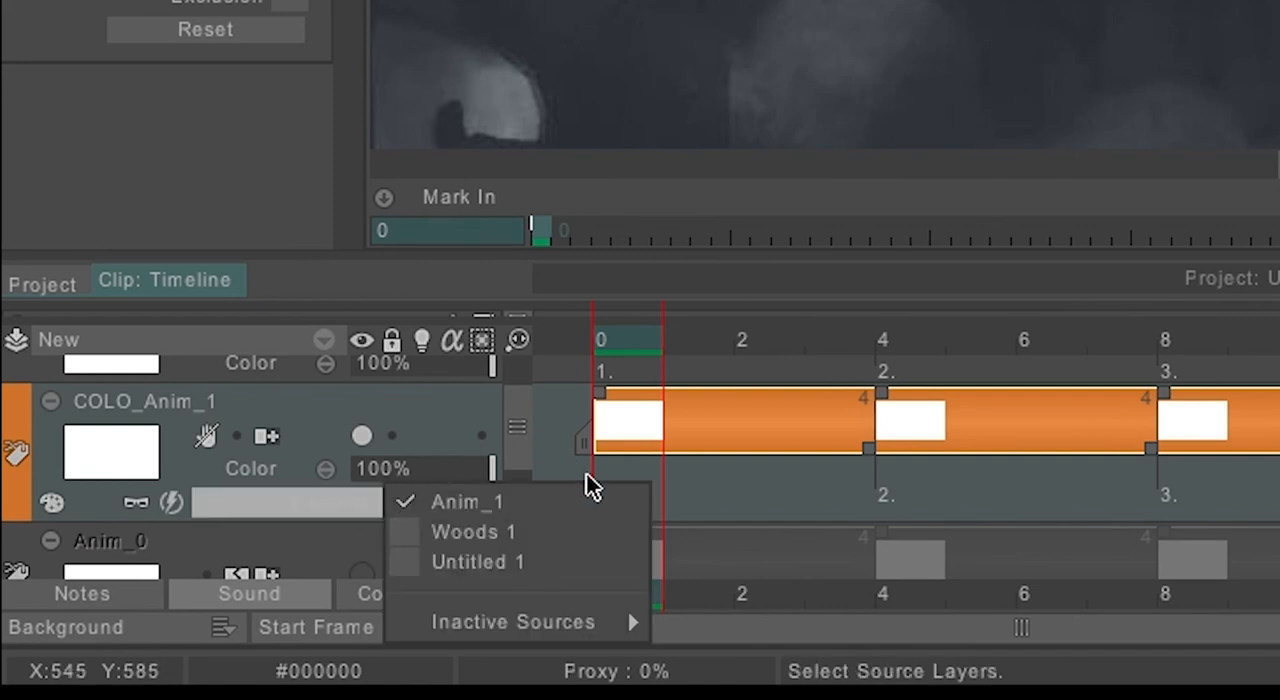
click(466, 500)
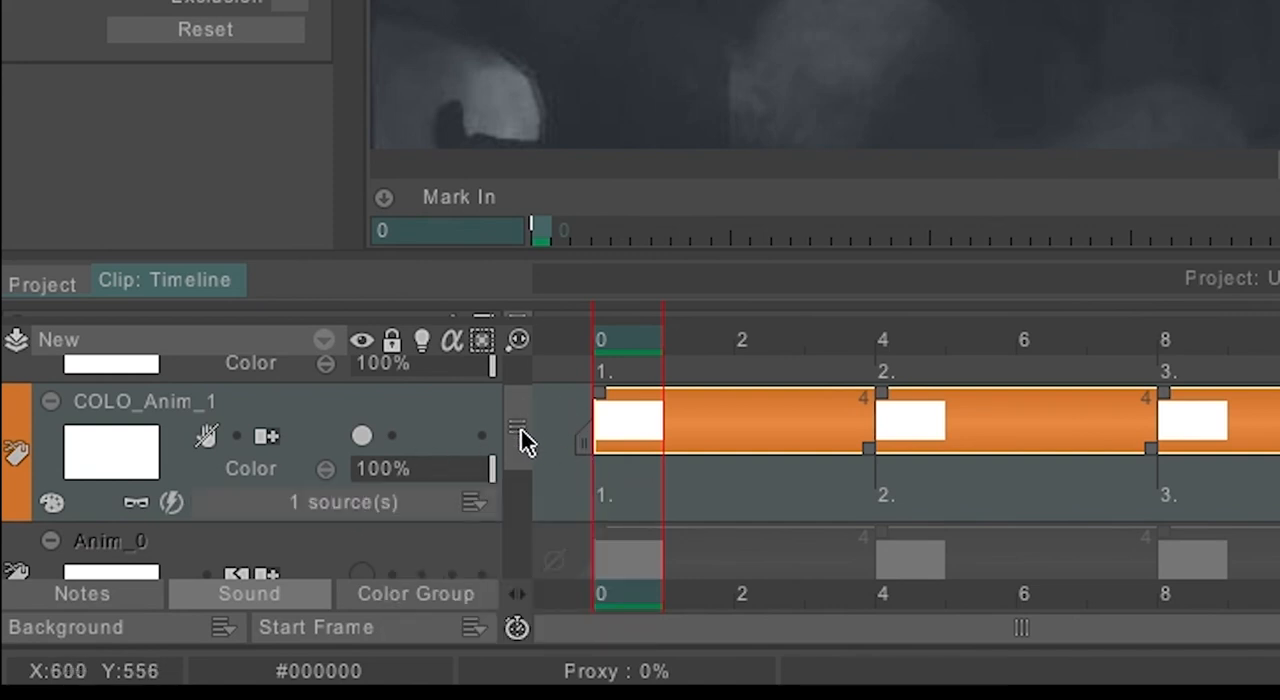
click(476, 502)
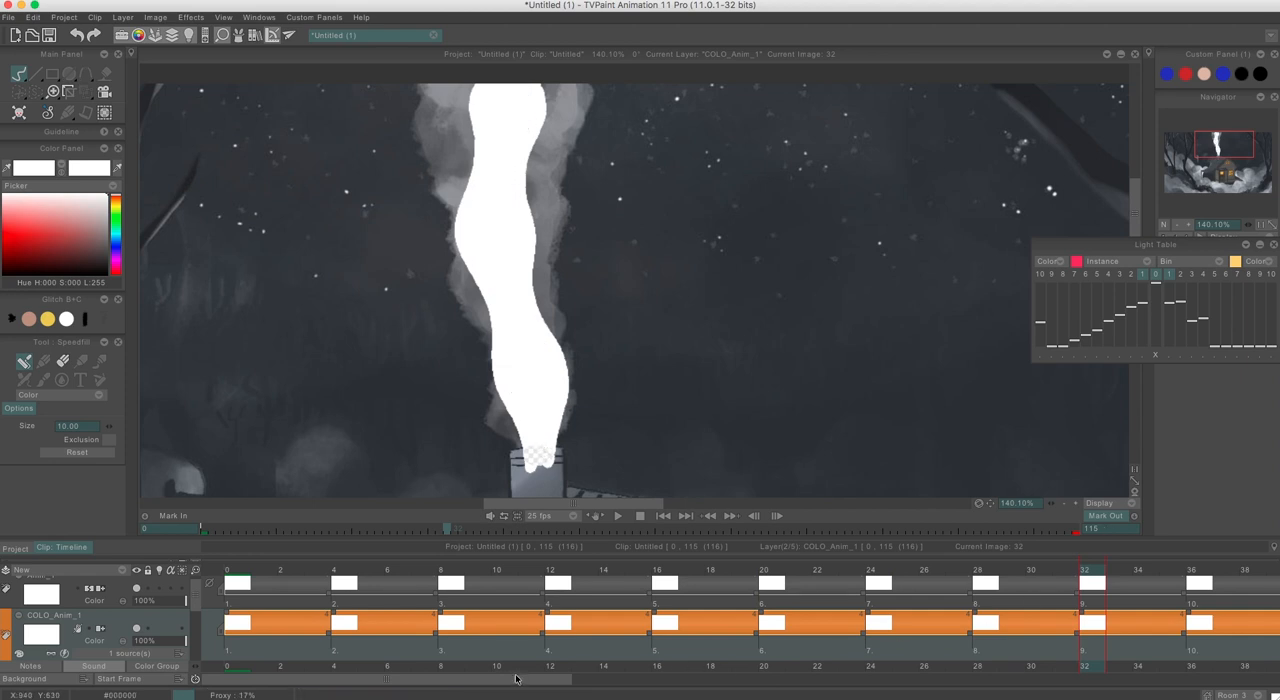
scroll(right, 3)
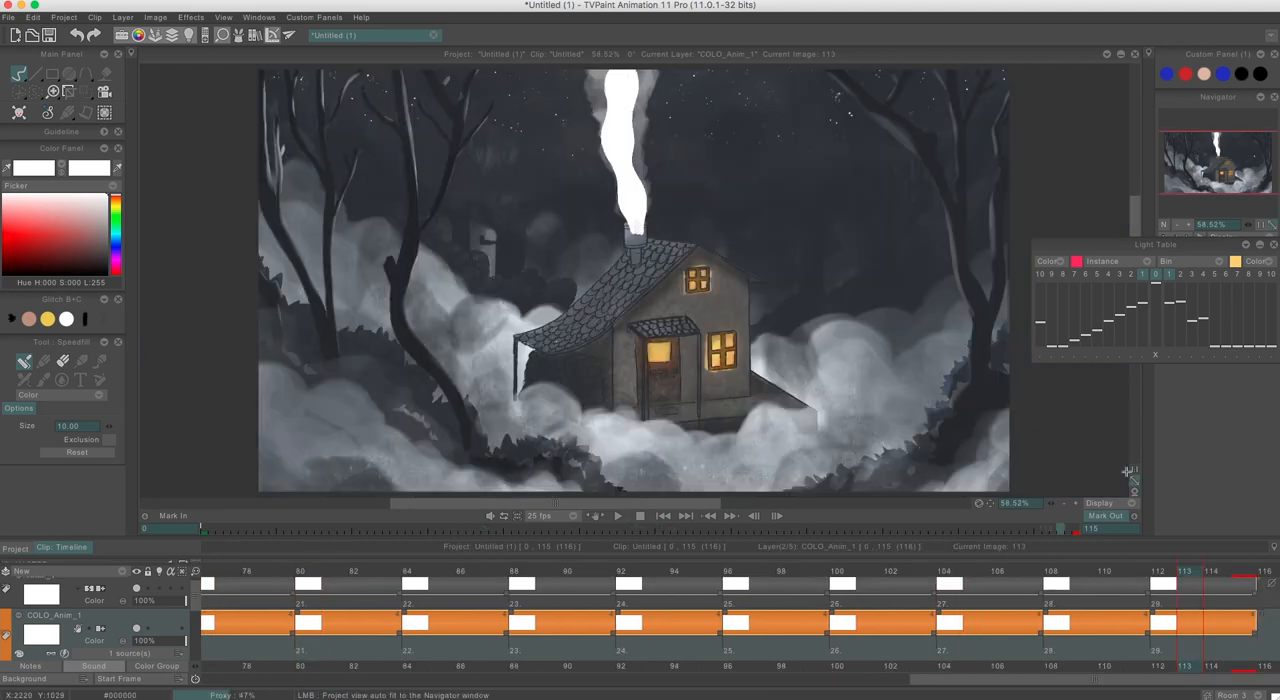
click(616, 516)
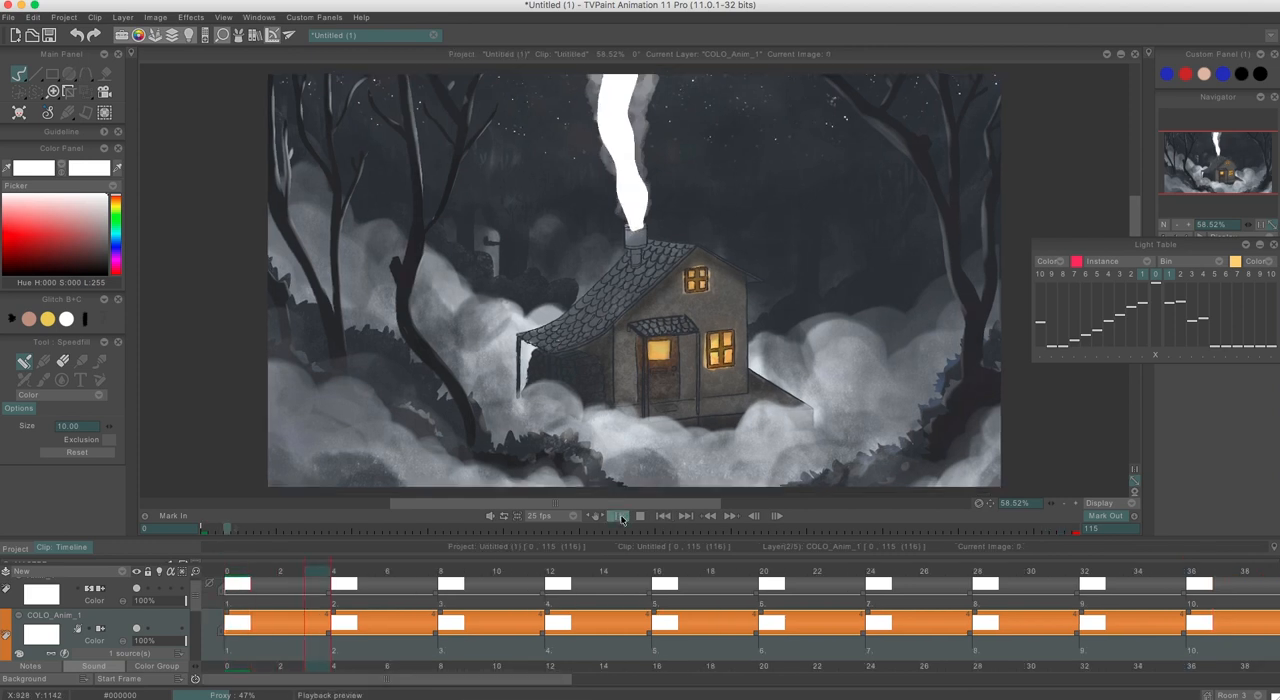
click(620, 516)
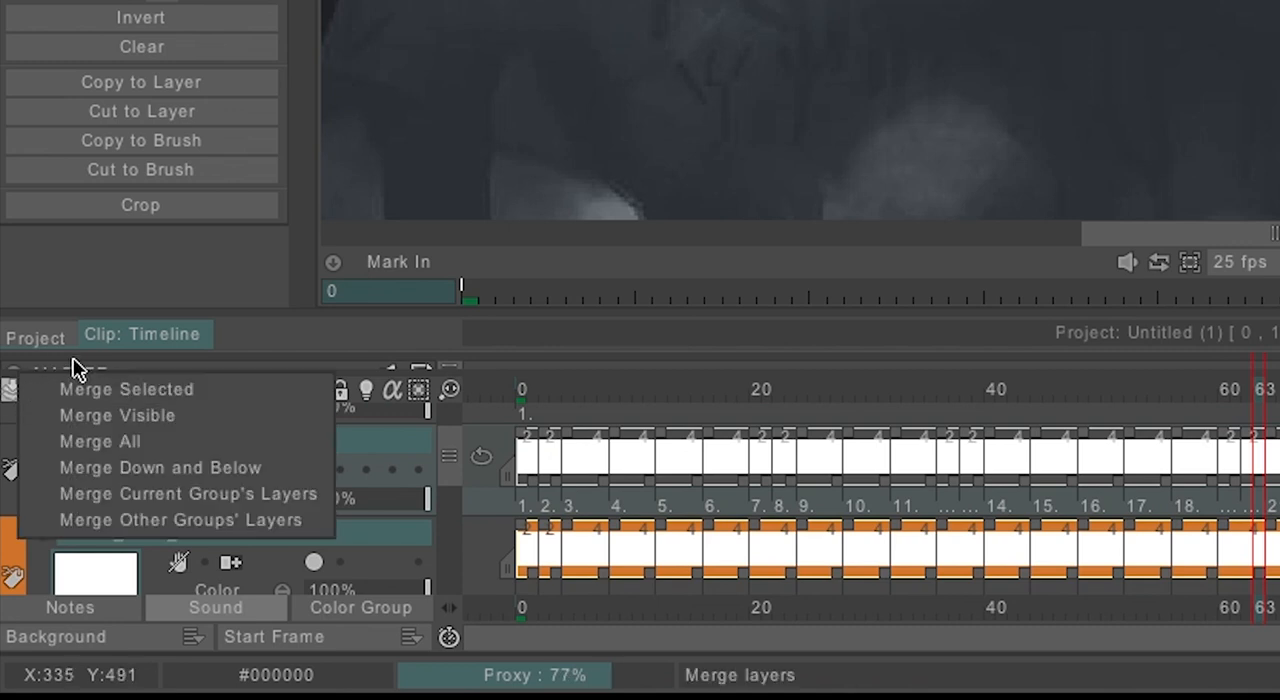
Step: Merge the smoke outline and white fill layers into one animation layer
click(126, 388)
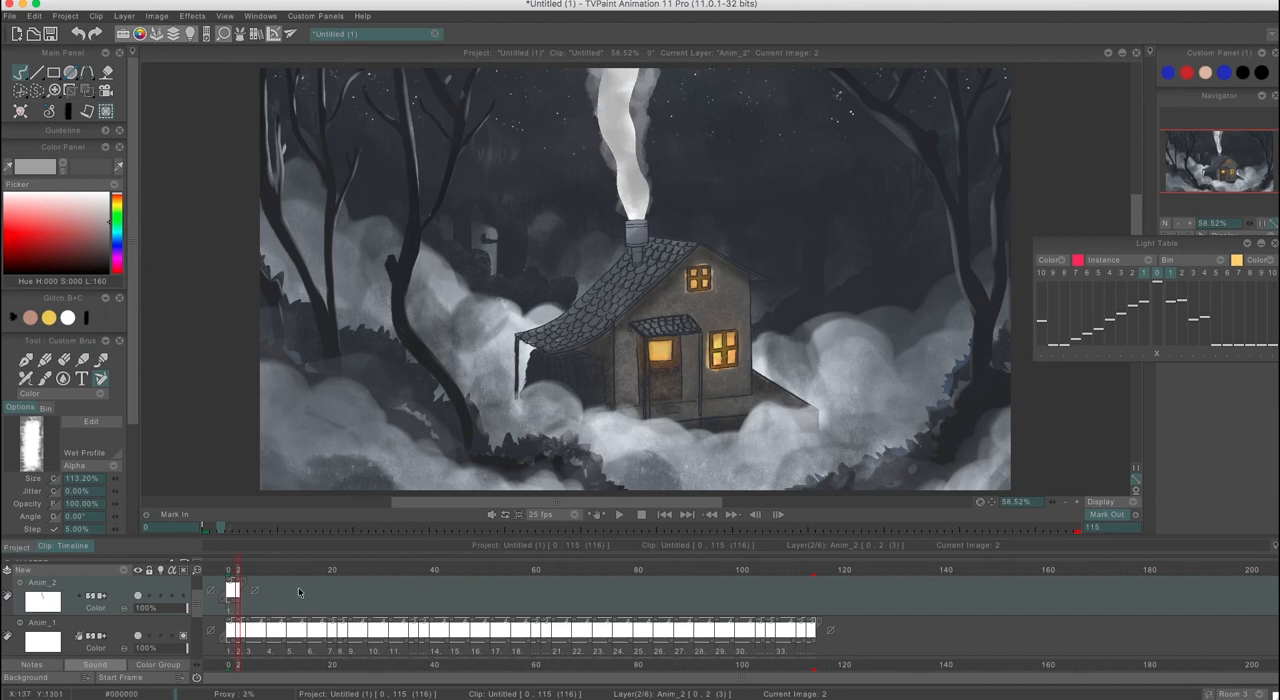
Step: On the new layer at frame 0, paint a grainy grey texture over the smoke column
click(248, 568)
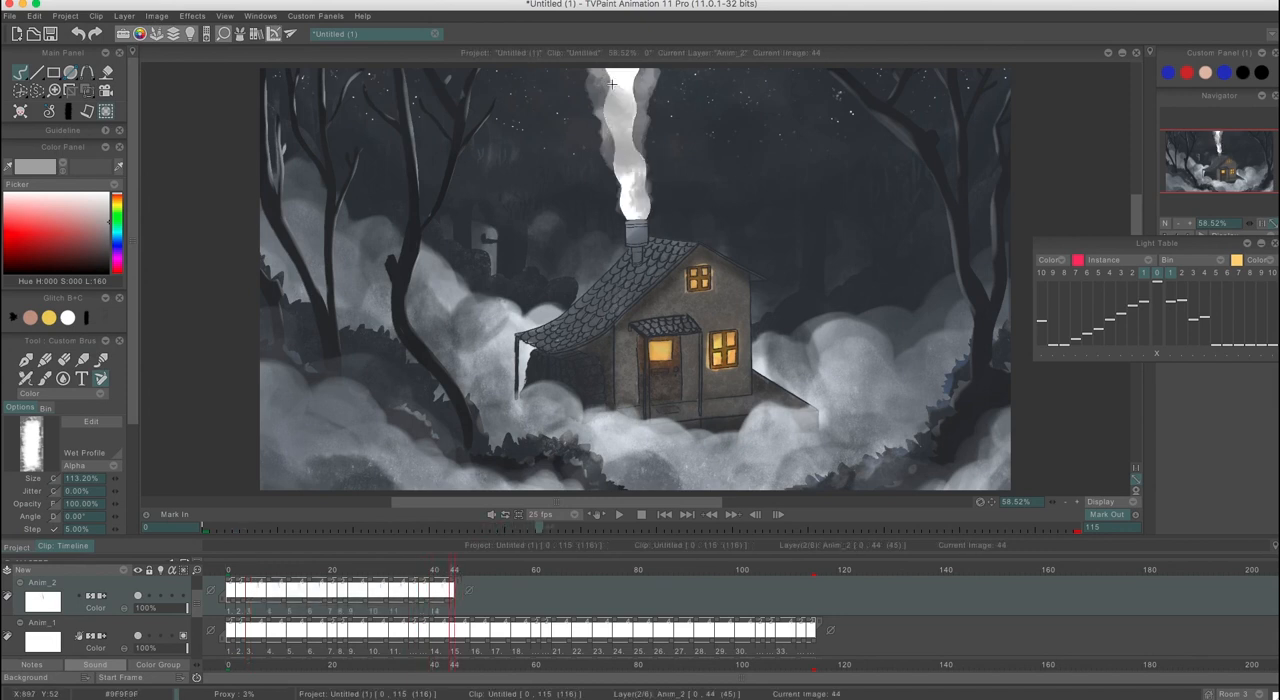
click(618, 514)
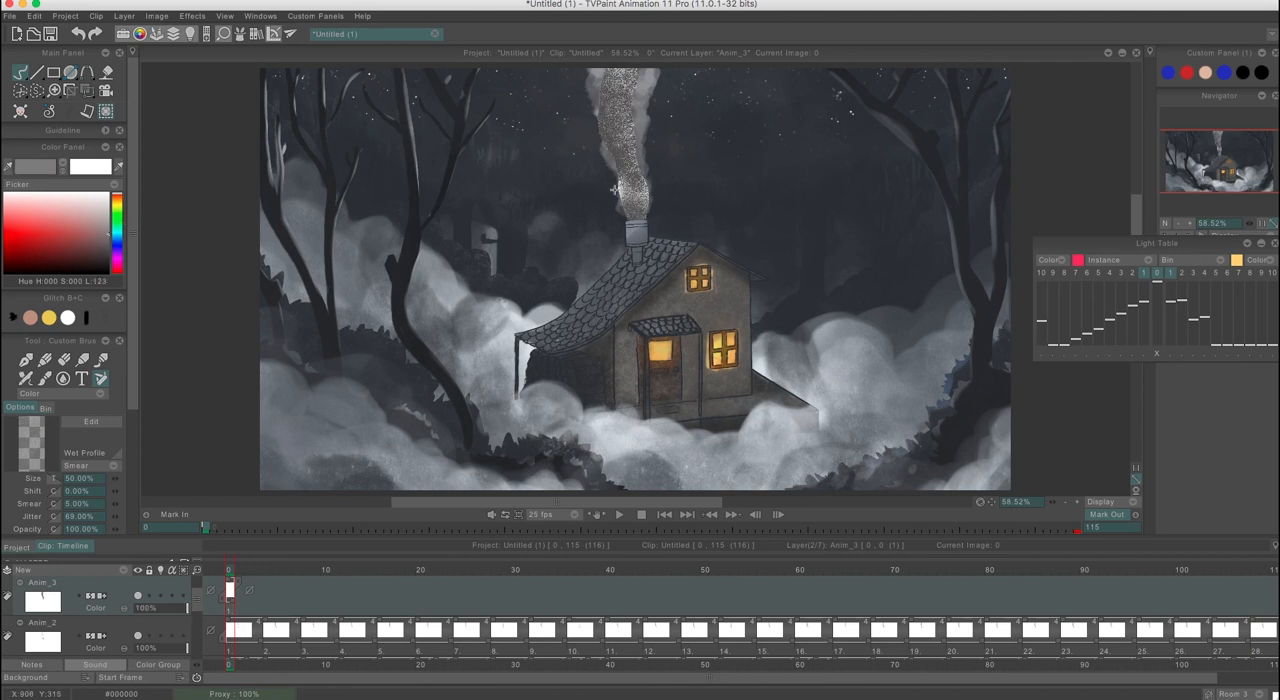
Step: Add new images on the texture layer and paint the grey smoke texture across successive frames
click(264, 568)
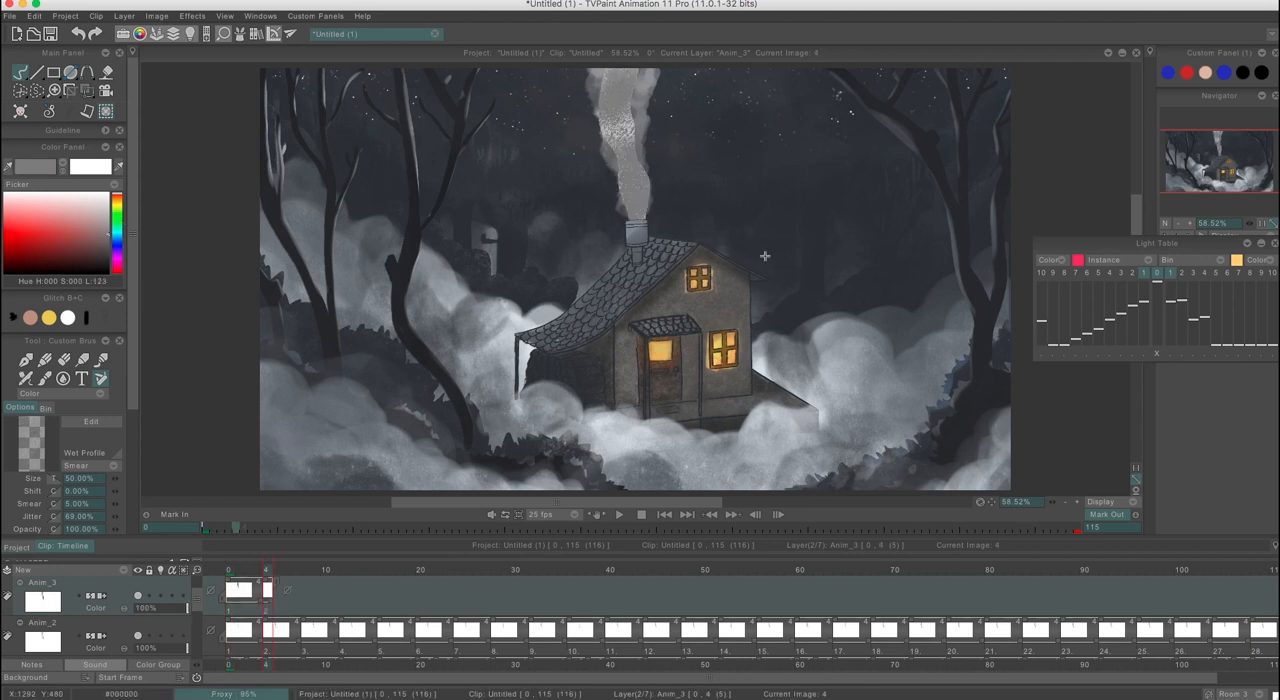
click(380, 568)
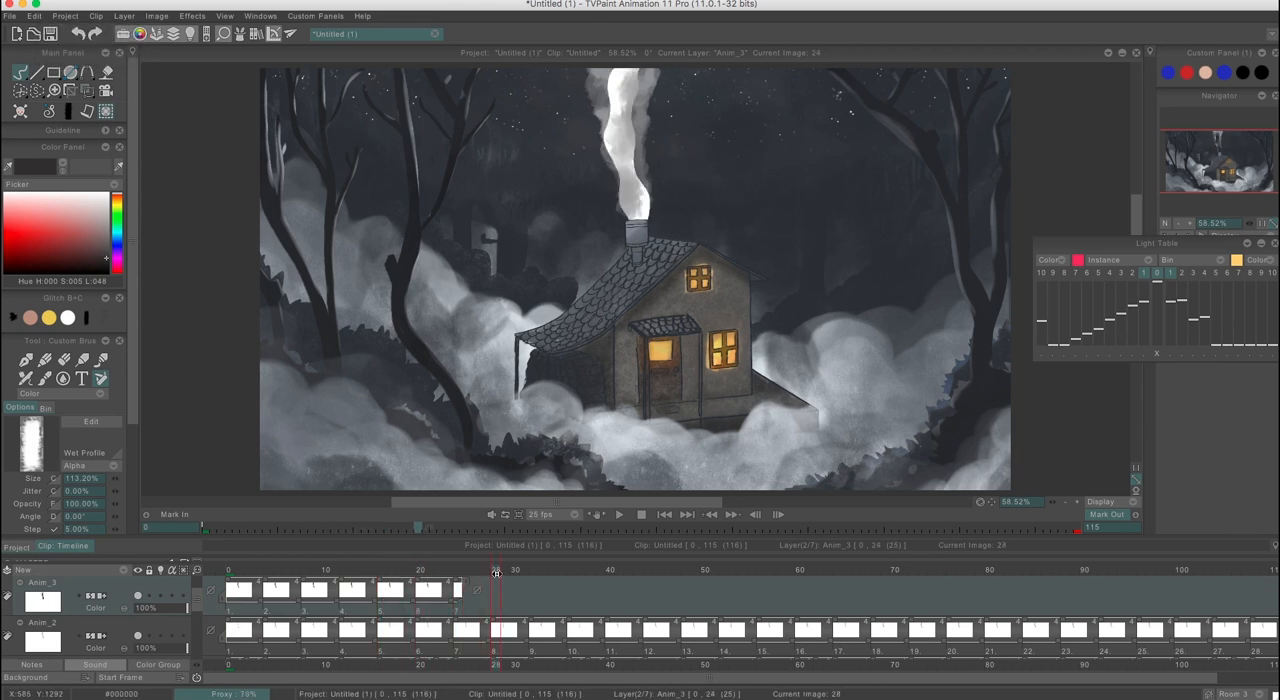
click(572, 570)
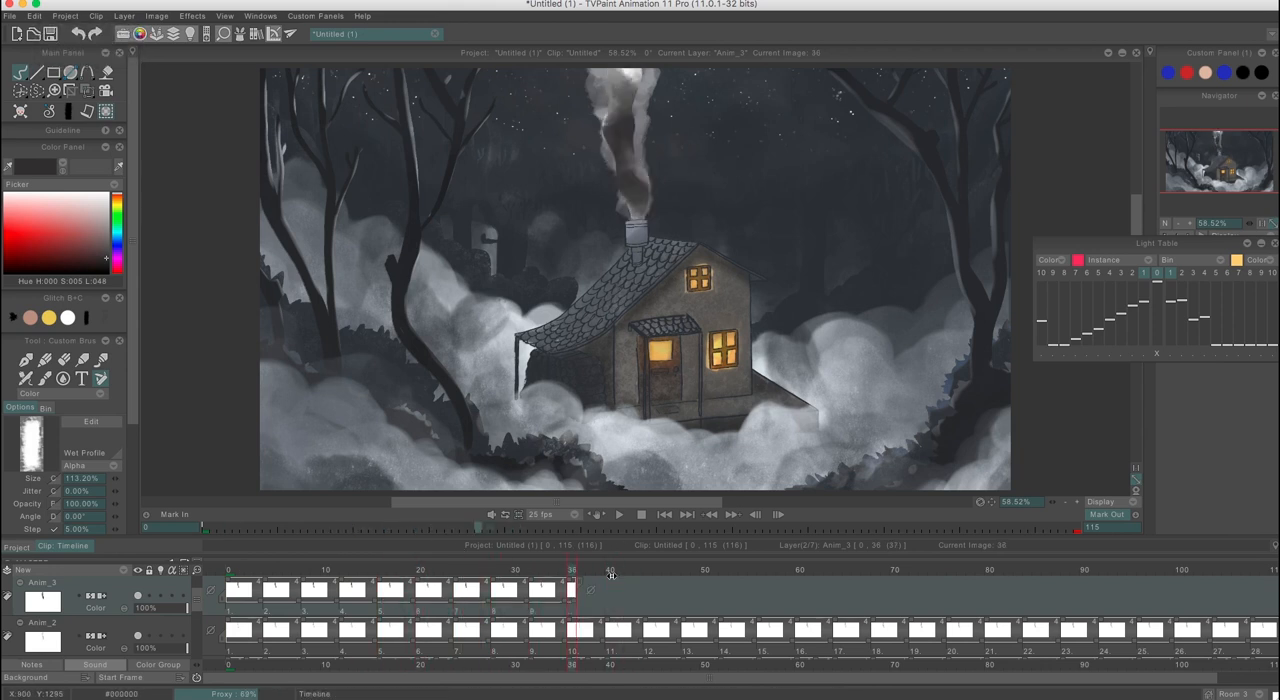
click(456, 568)
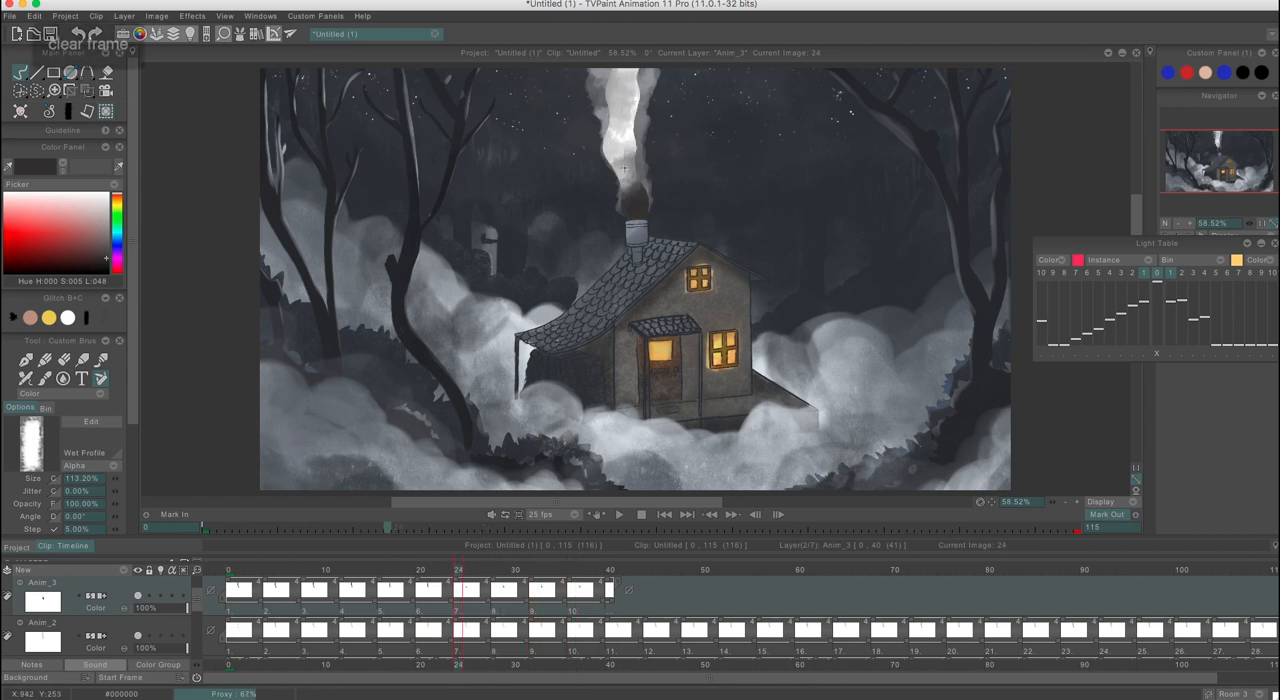